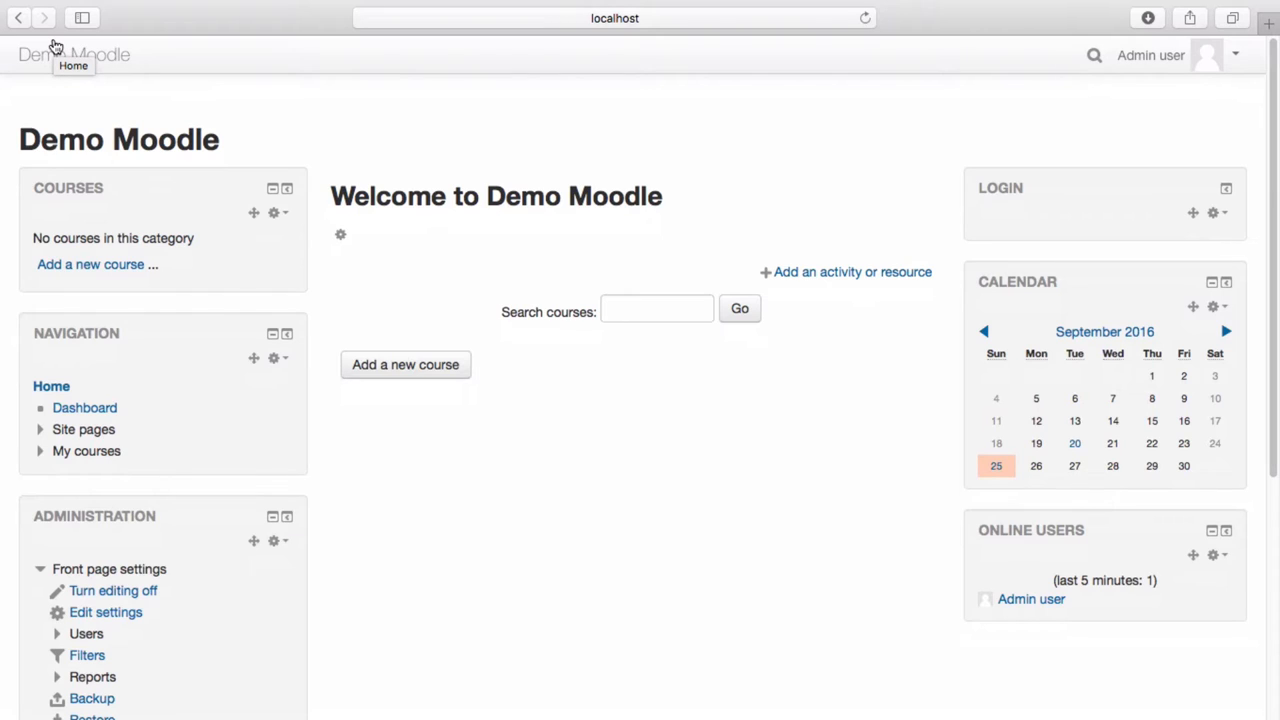
mouse_move(55, 47)
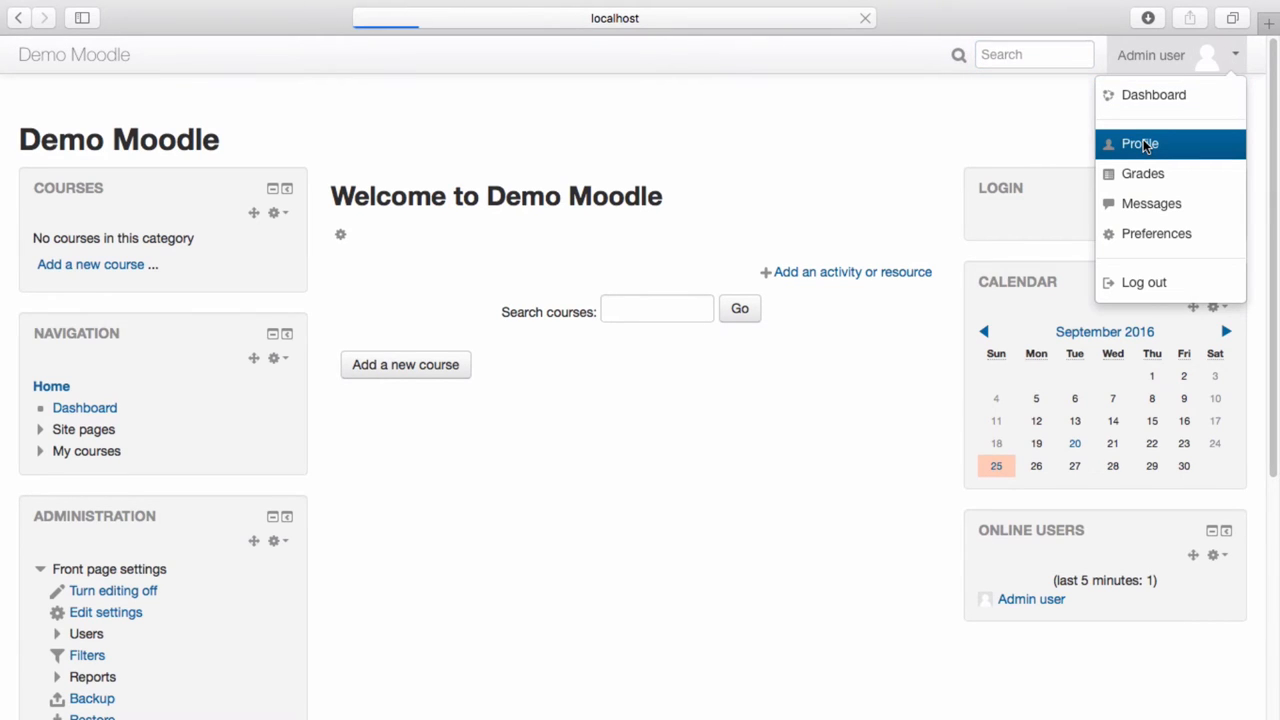
Go from the admin's profile to their Blog entries page, which has no posts
click(1140, 143)
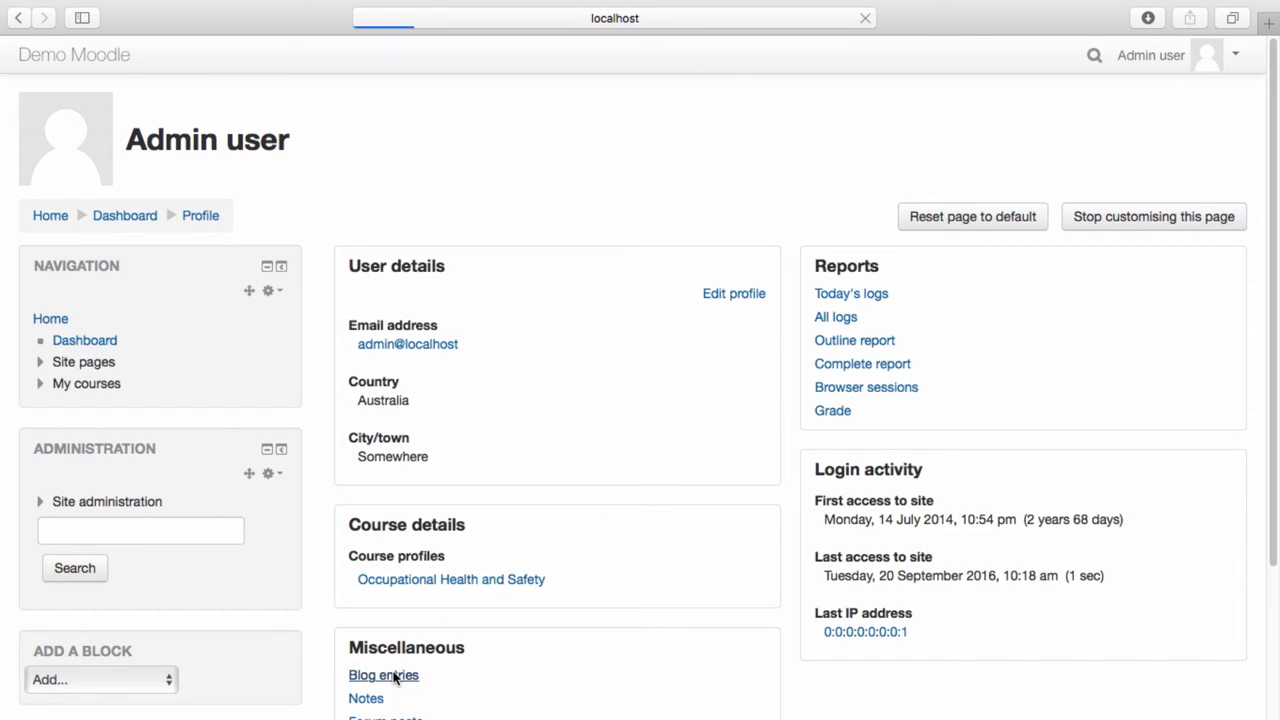
click(383, 675)
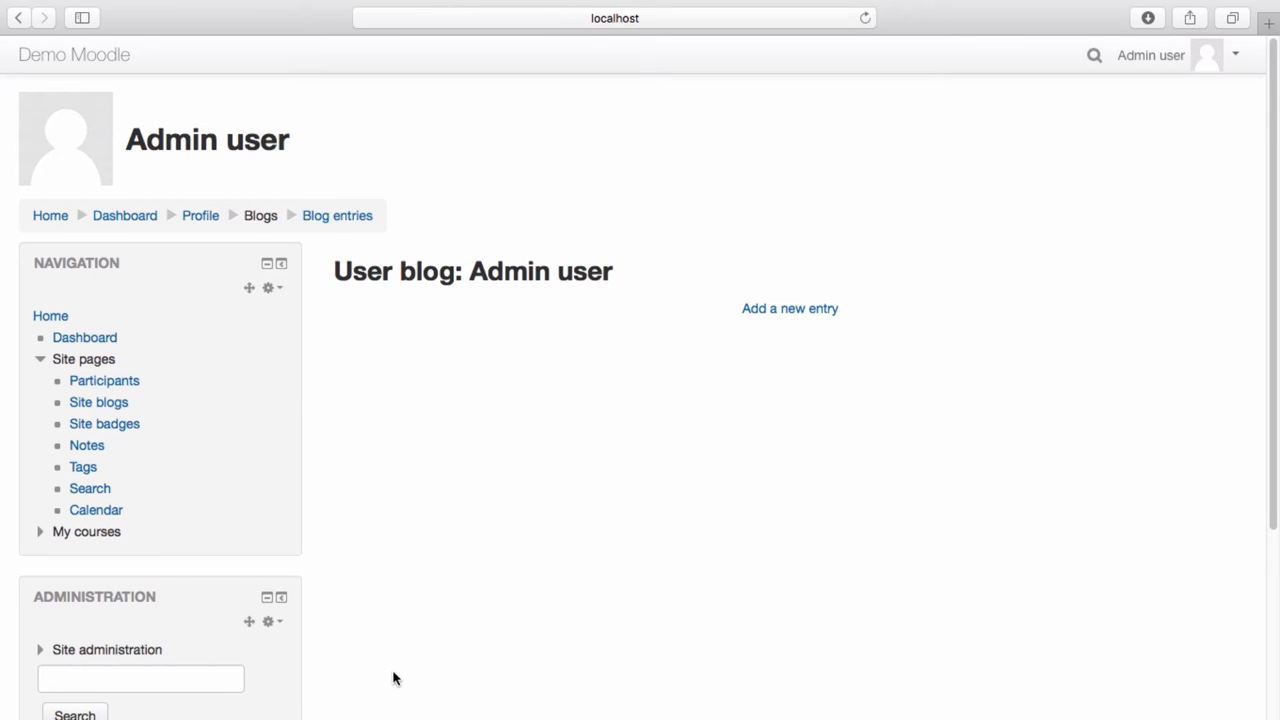
click(789, 308)
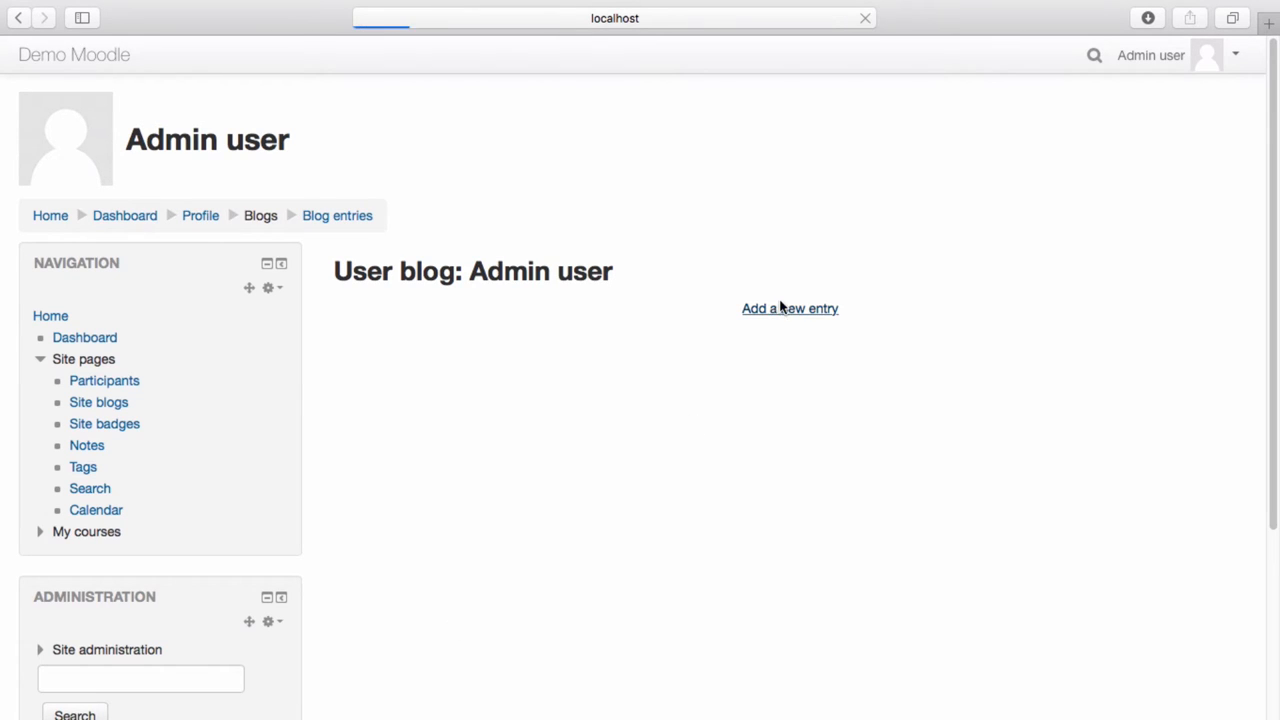
Start a new blog entry titled 'Welcome' with body 'Thanks for reading.'
click(789, 308)
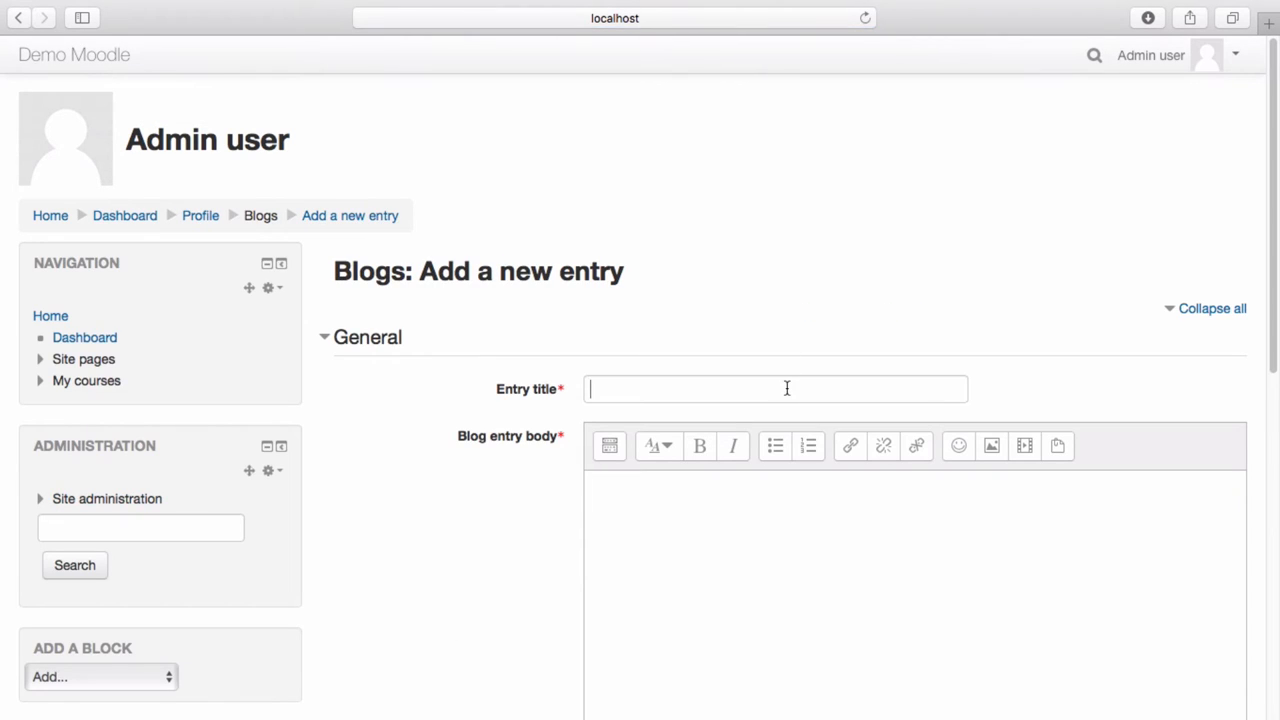
click(775, 388)
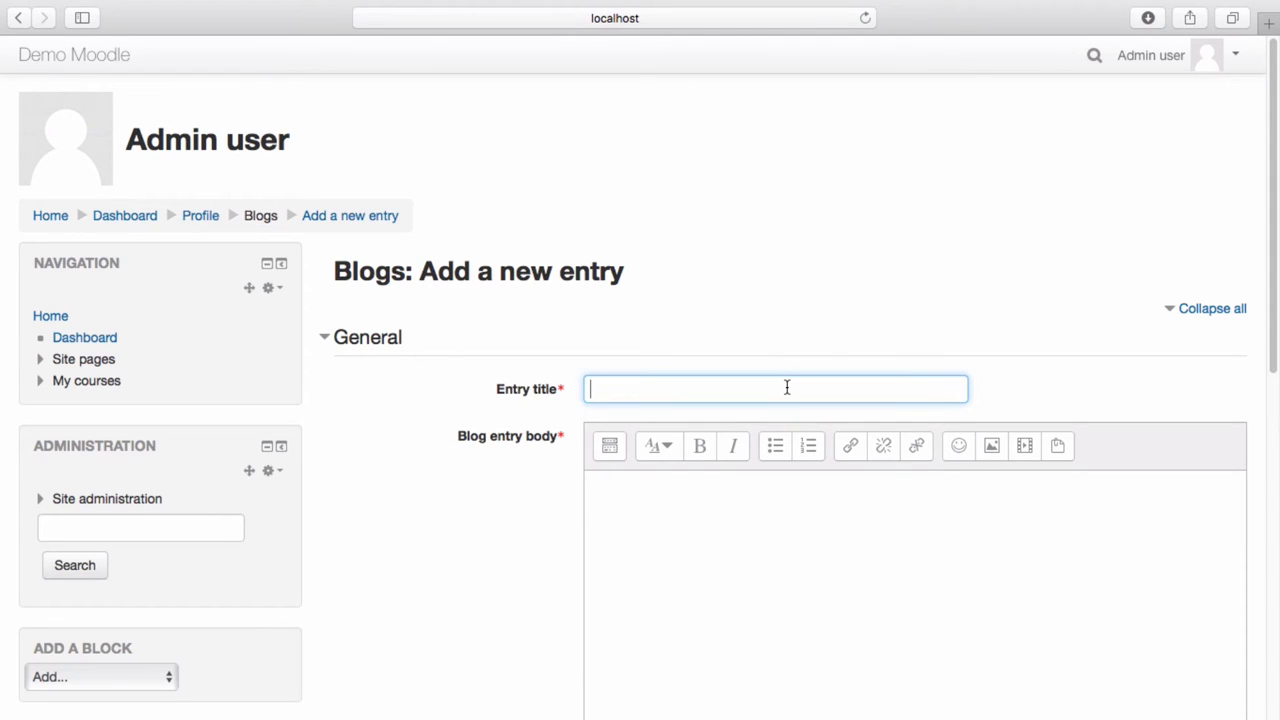
text(Welcome)
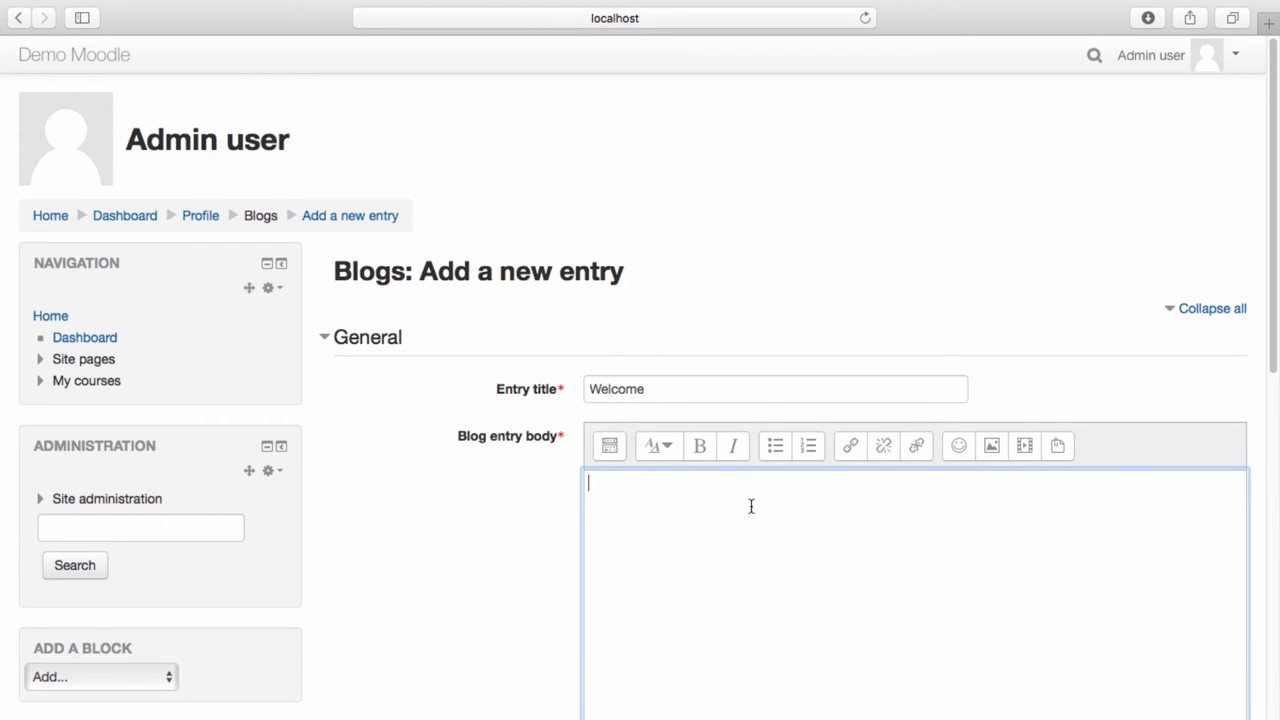
text(Thanks)
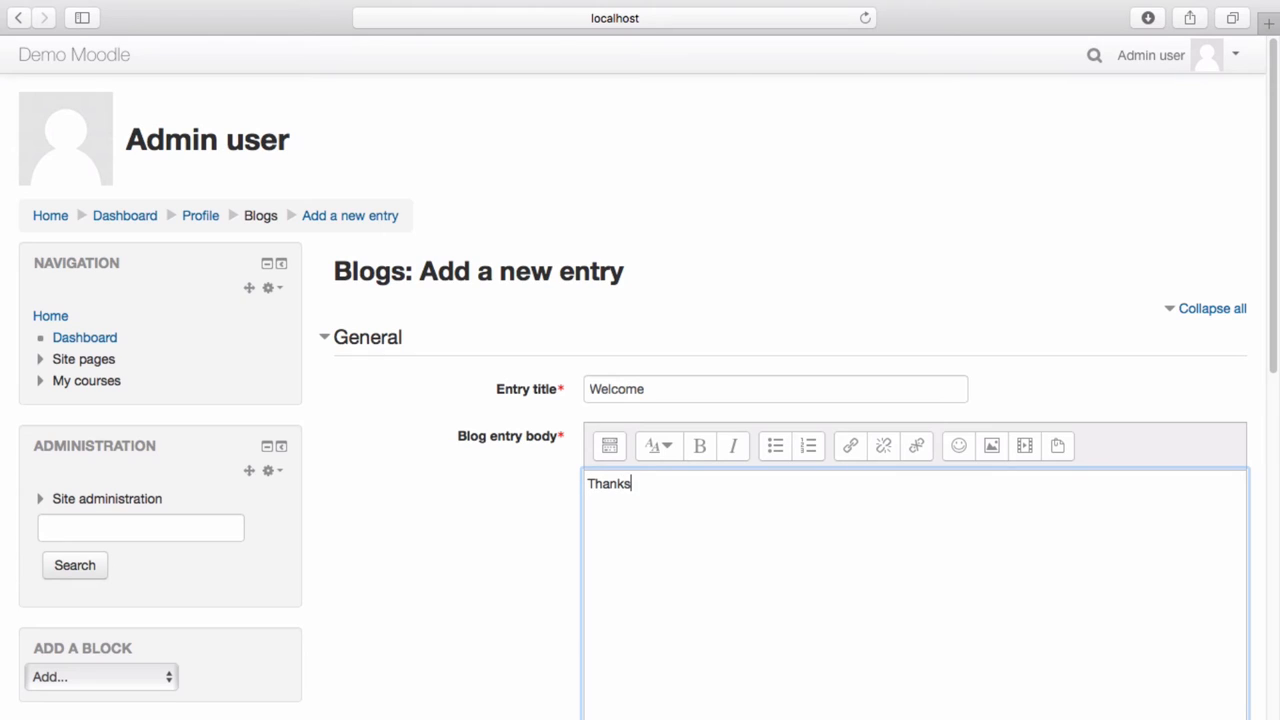
text(for)
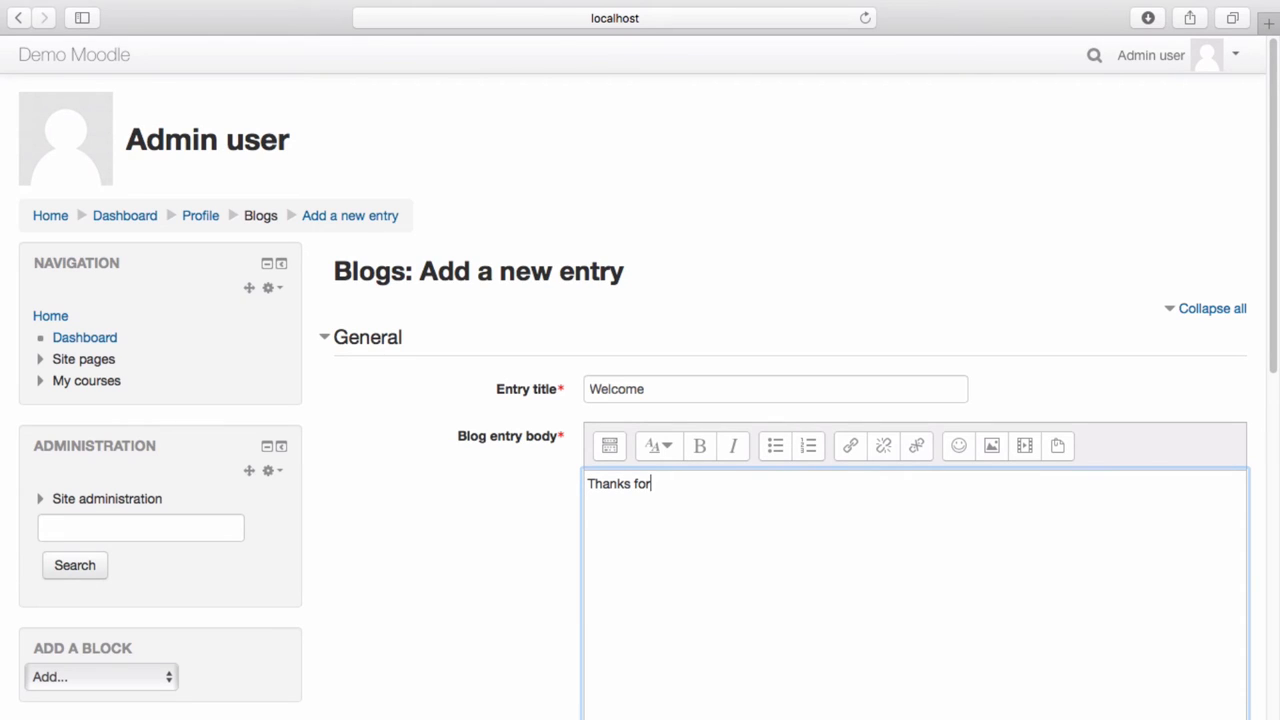
text(reading)
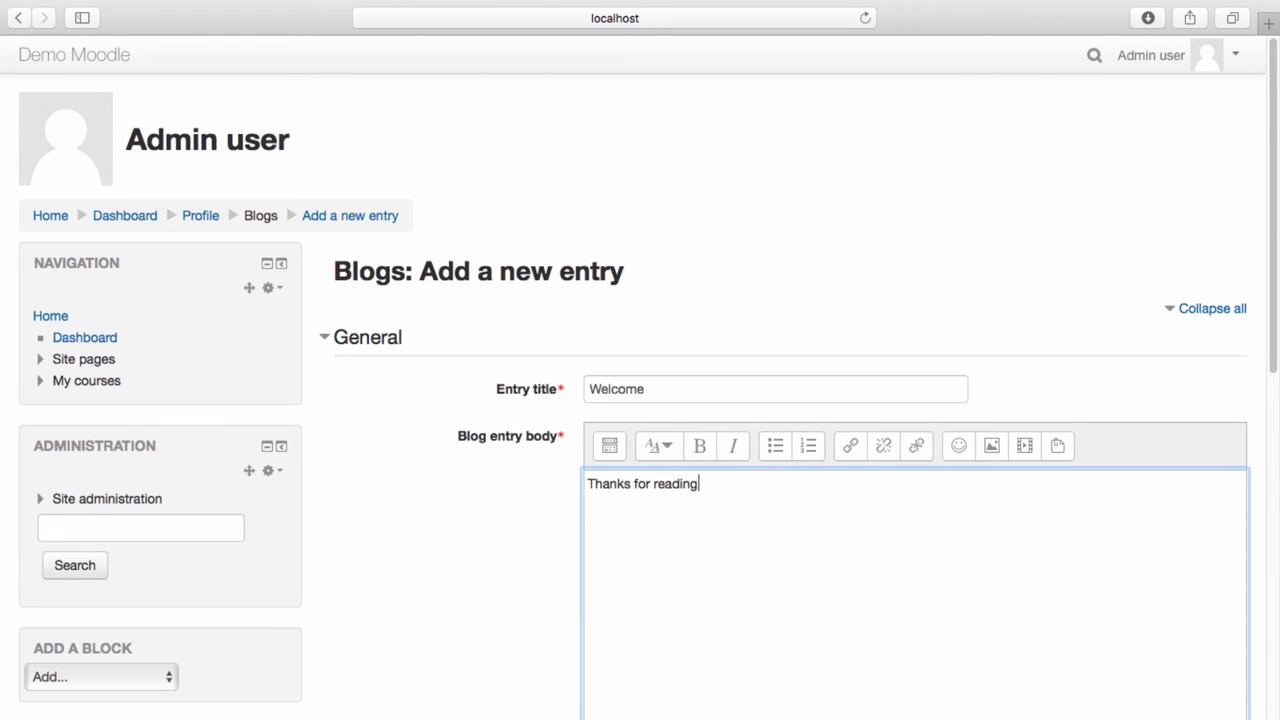
text(.)
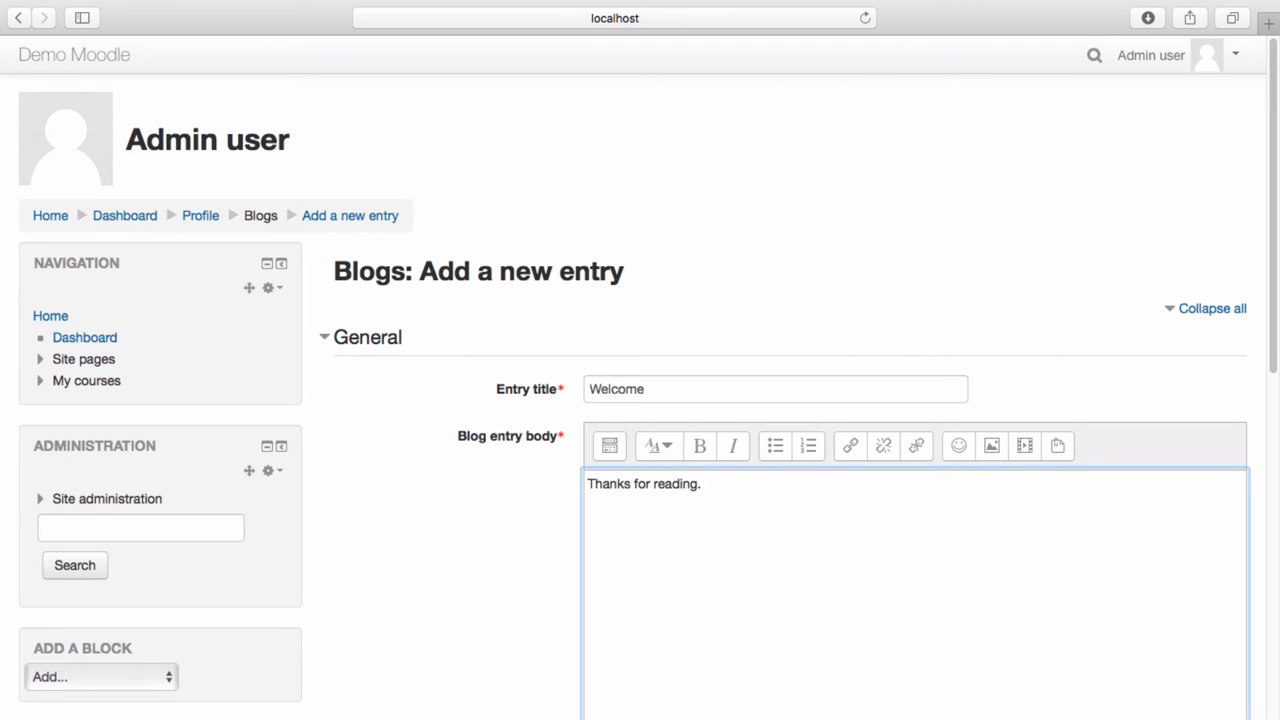
Set the entry's Publish to option to 'Anyone on this site'
scroll(down, 3)
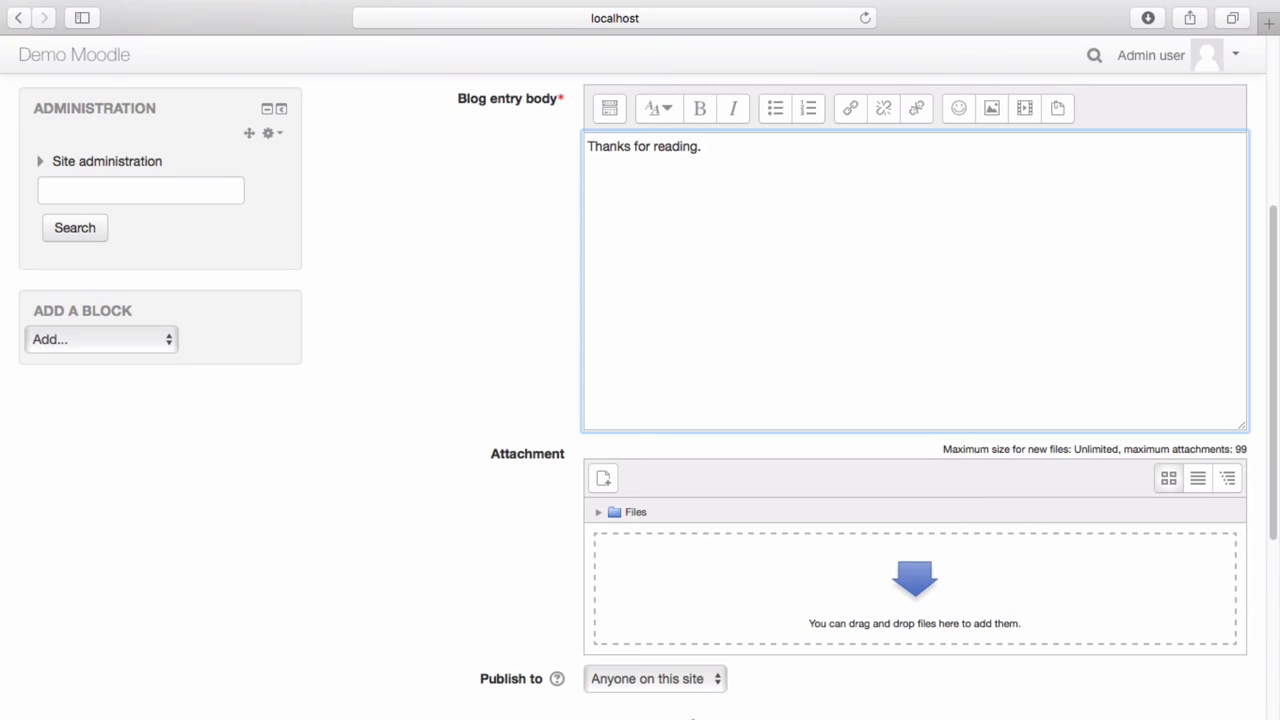
click(653, 678)
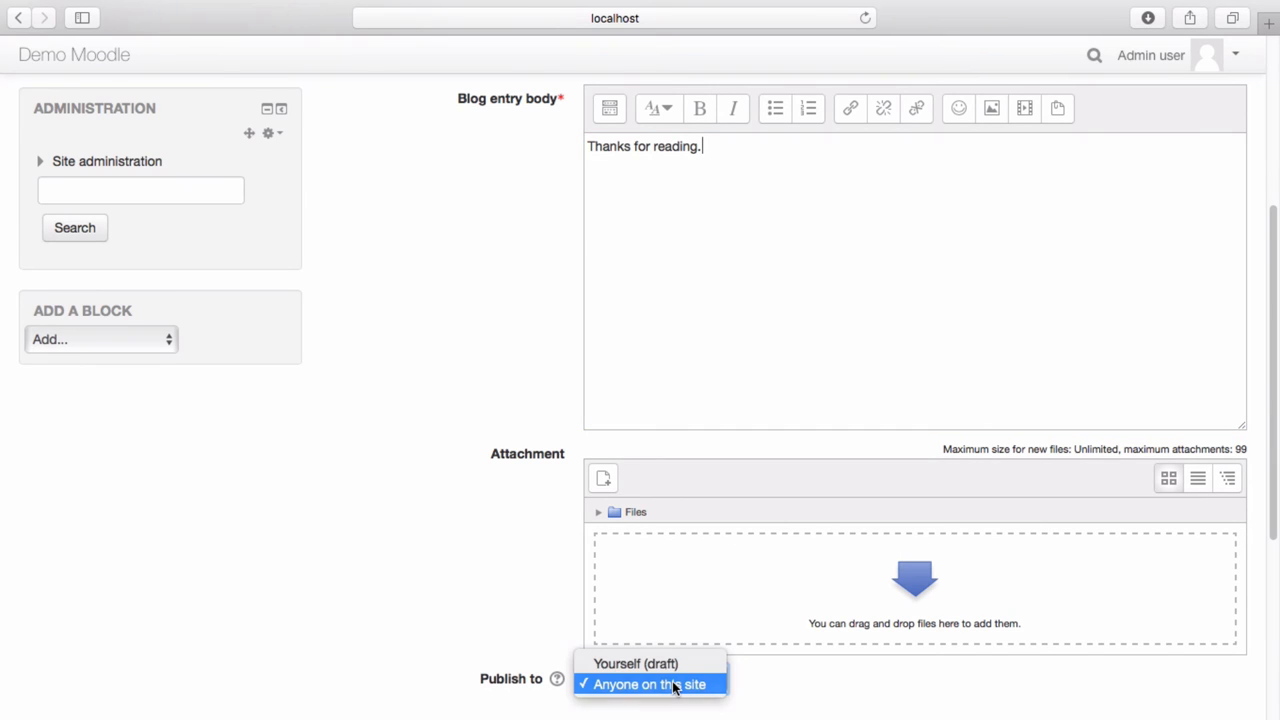
click(649, 684)
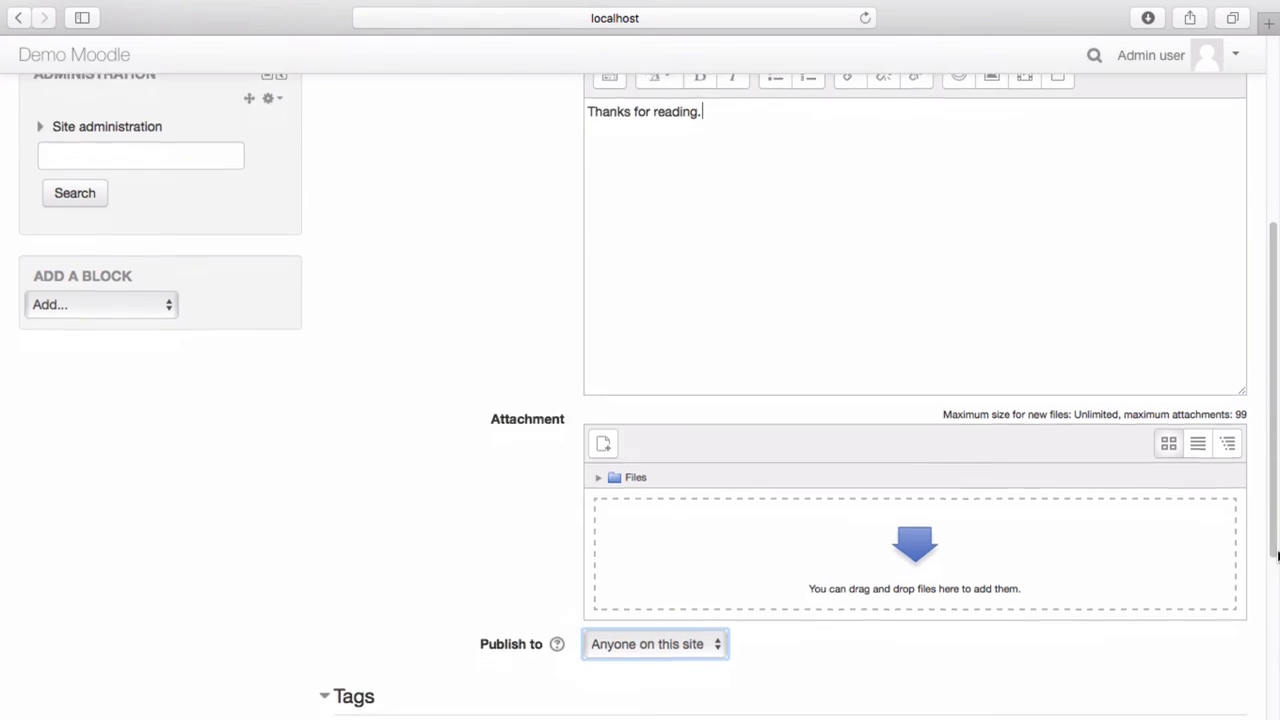
scroll(down, 3)
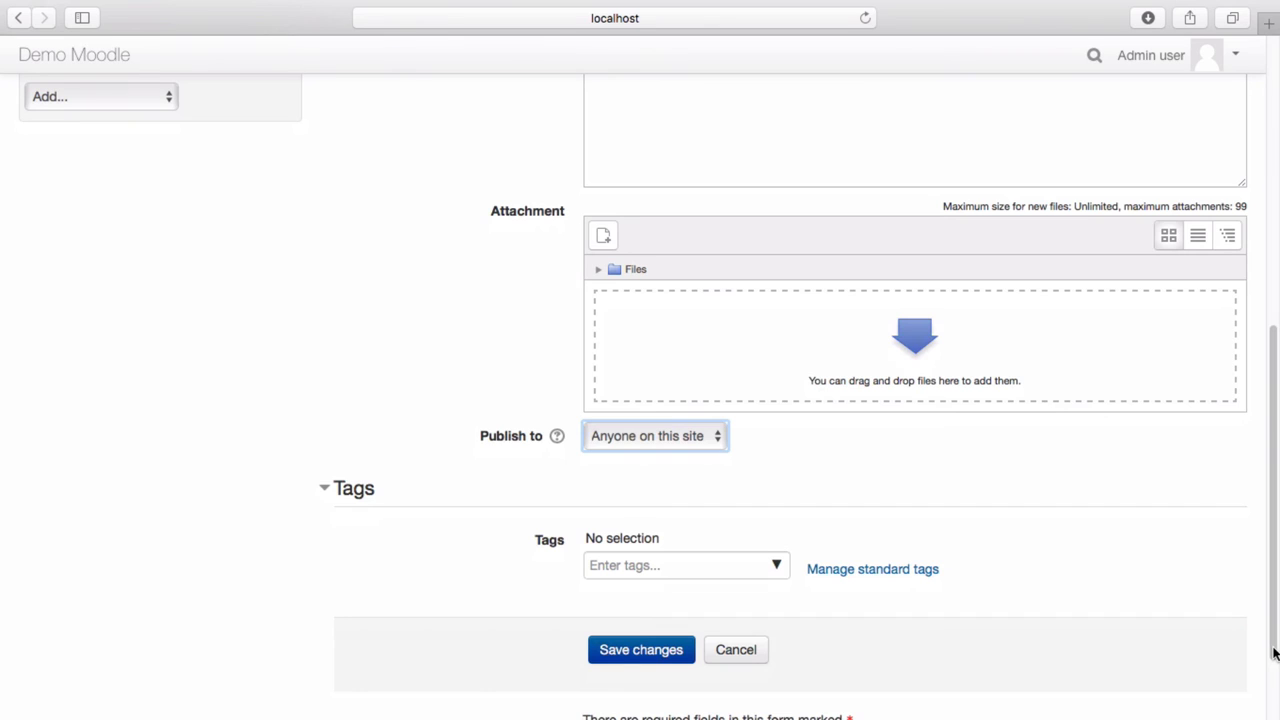
Tag the entry 'welcome' and save it to publish on the admin's blog
click(686, 565)
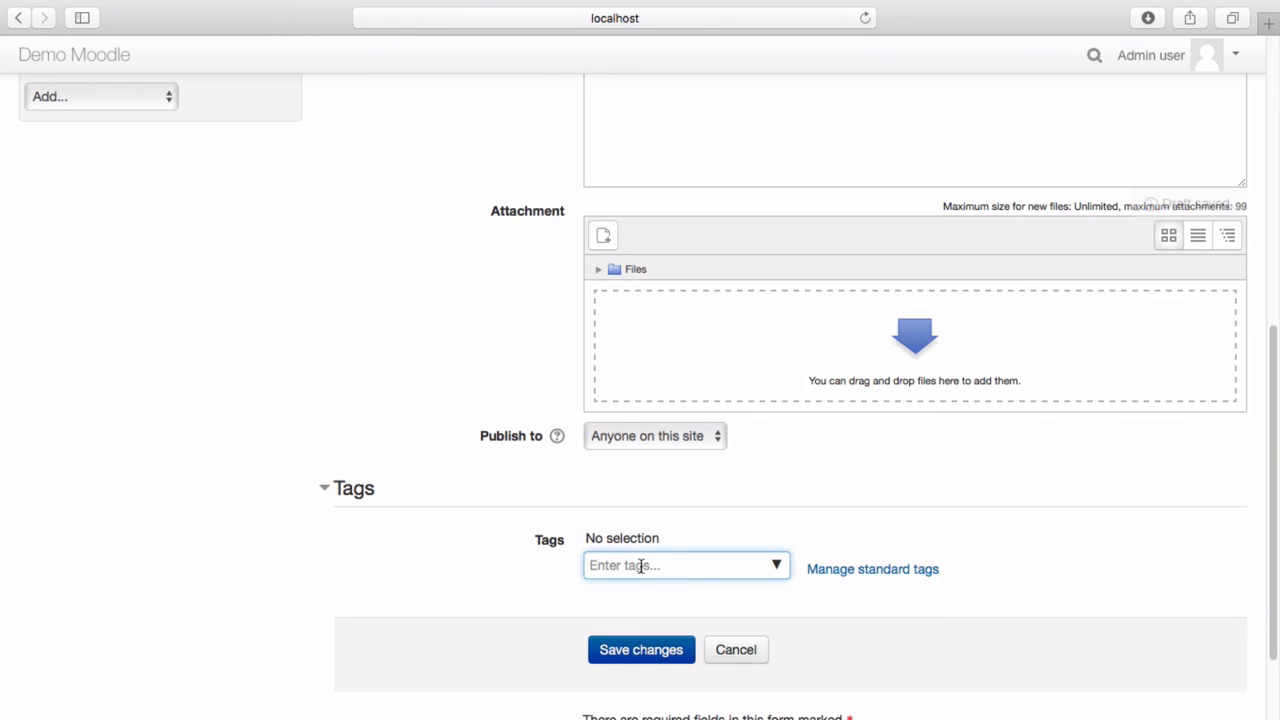
text(welcome)
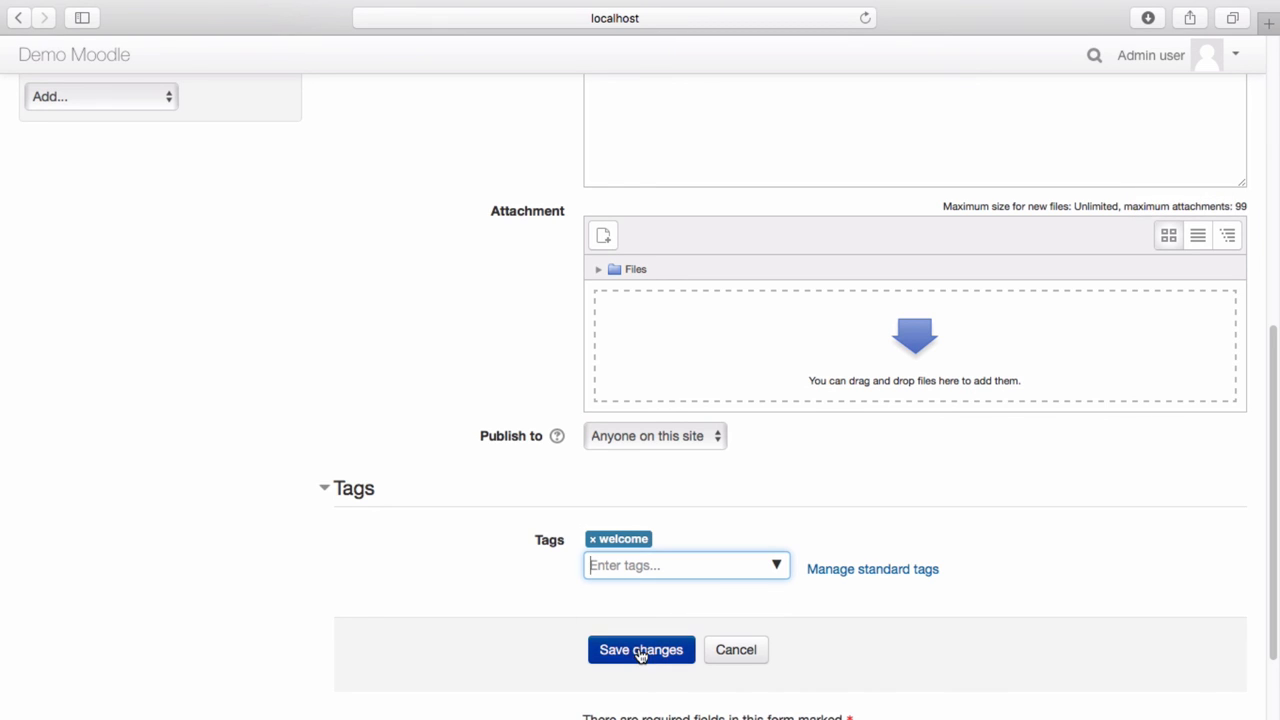
click(641, 649)
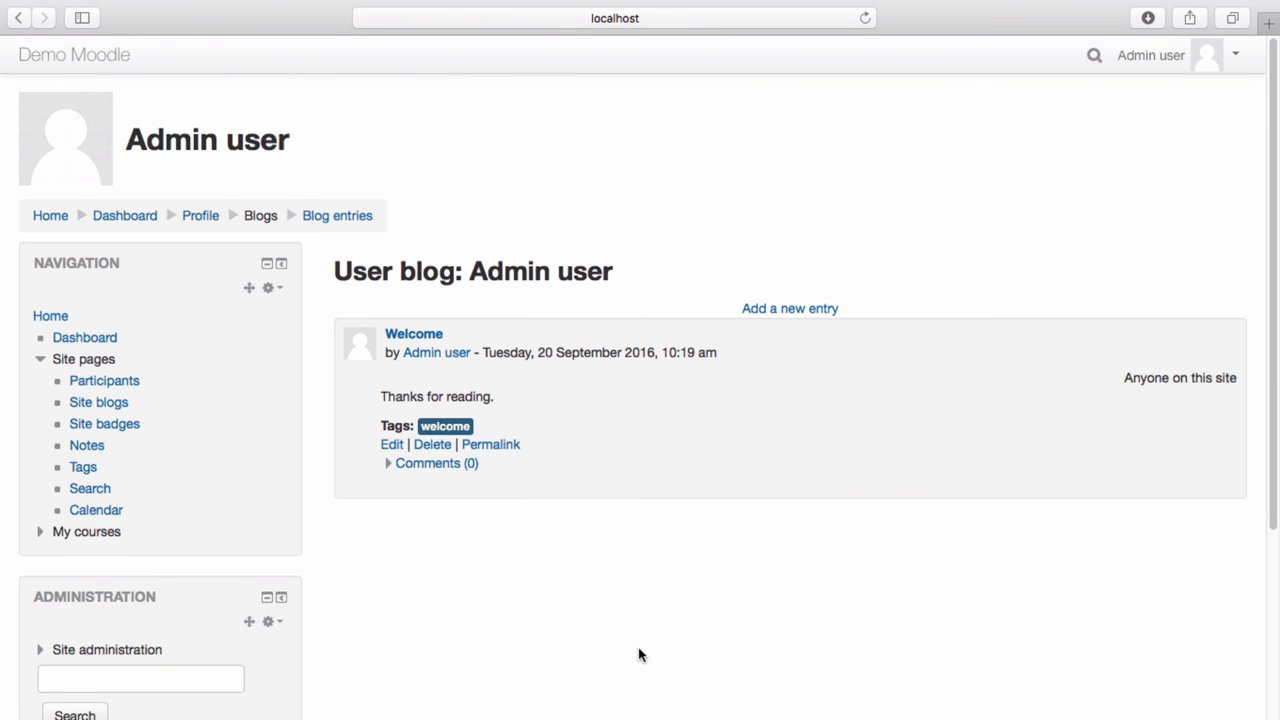